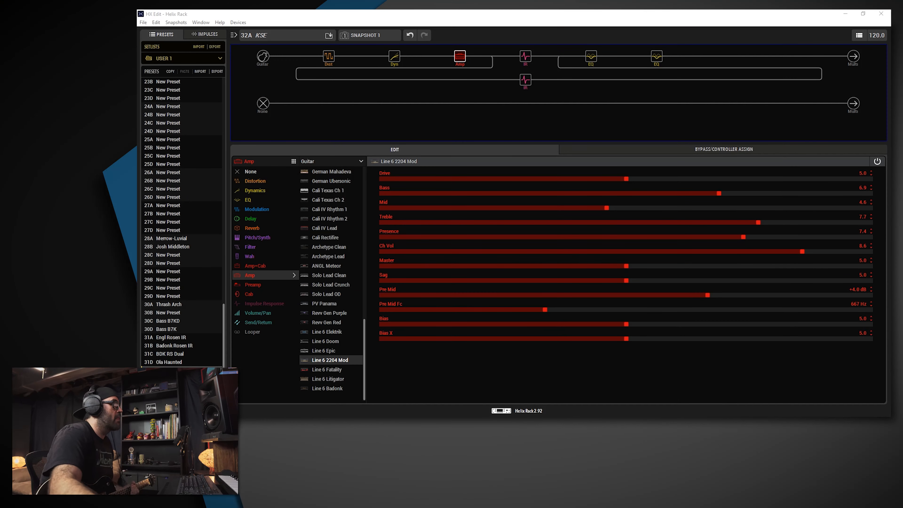
# Show the guitar input's settings with its input gate on at -48.0 dB threshold
pyautogui.click(262, 57)
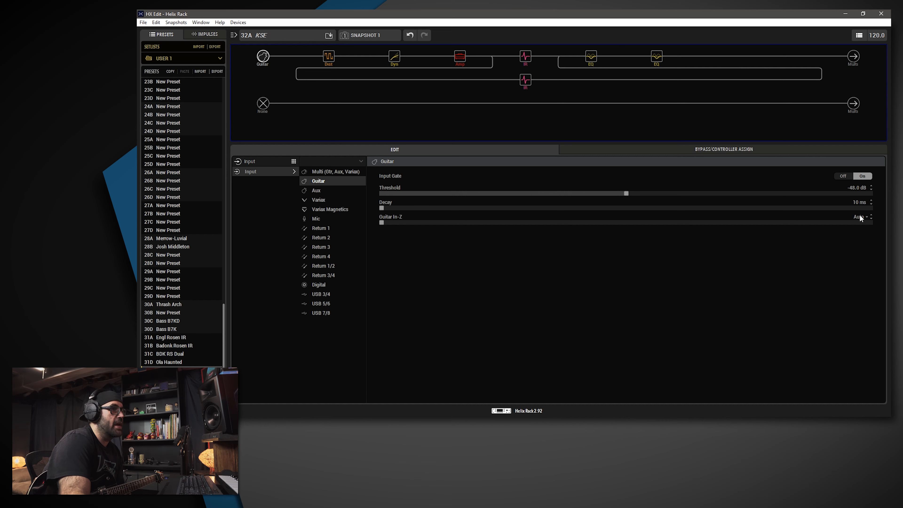
pyautogui.moveTo(331, 180)
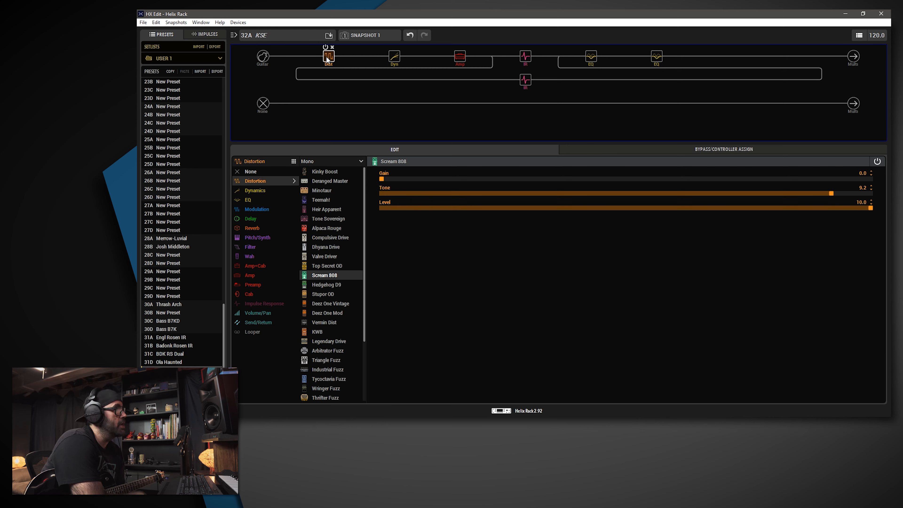
# Show the Scream 808 distortion's parameters: Gain 0.0, Tone 9.2, Level 10.0
pyautogui.click(394, 57)
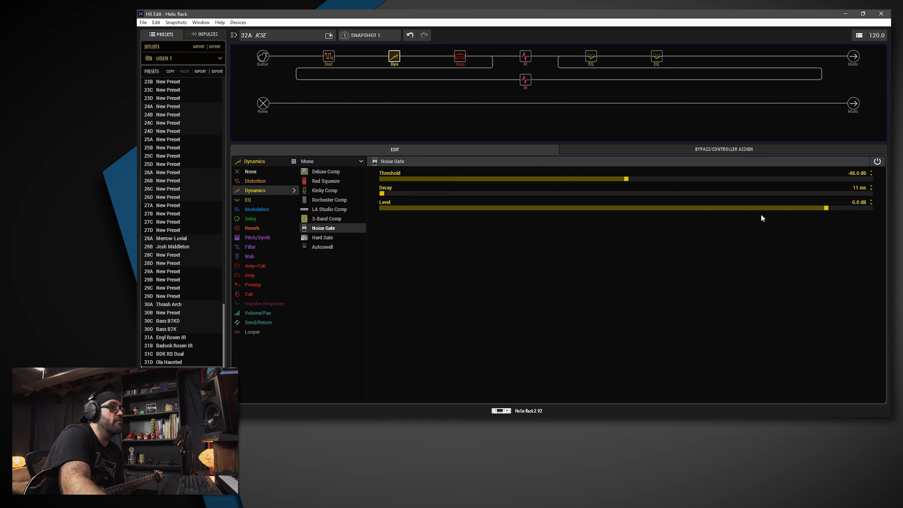
pyautogui.moveTo(869, 190)
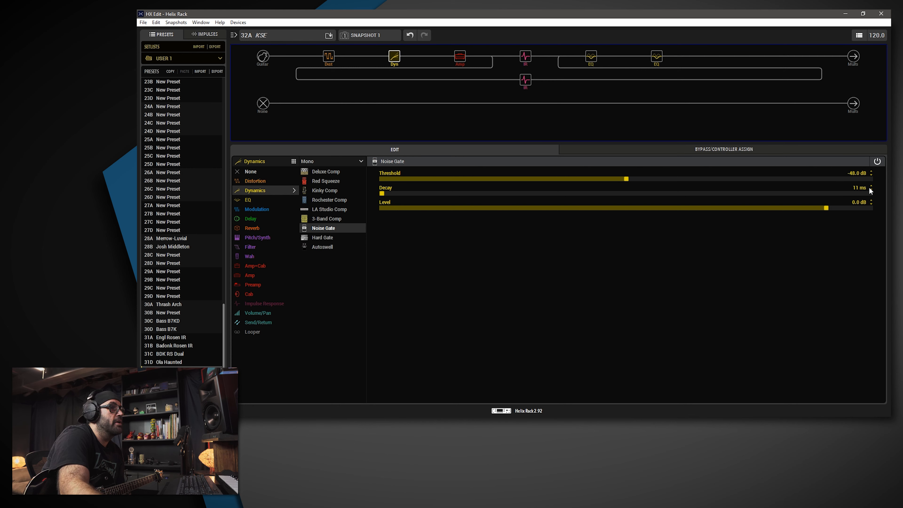
pyautogui.moveTo(852, 210)
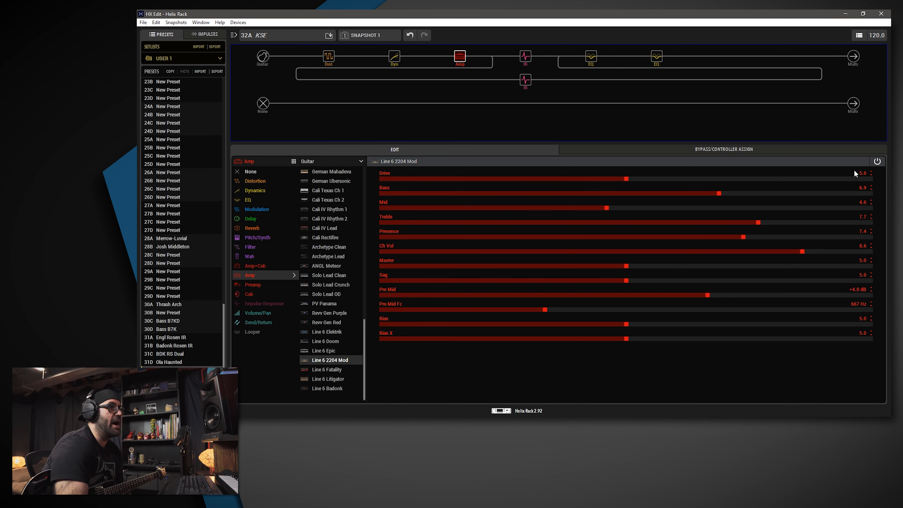
pyautogui.moveTo(873, 196)
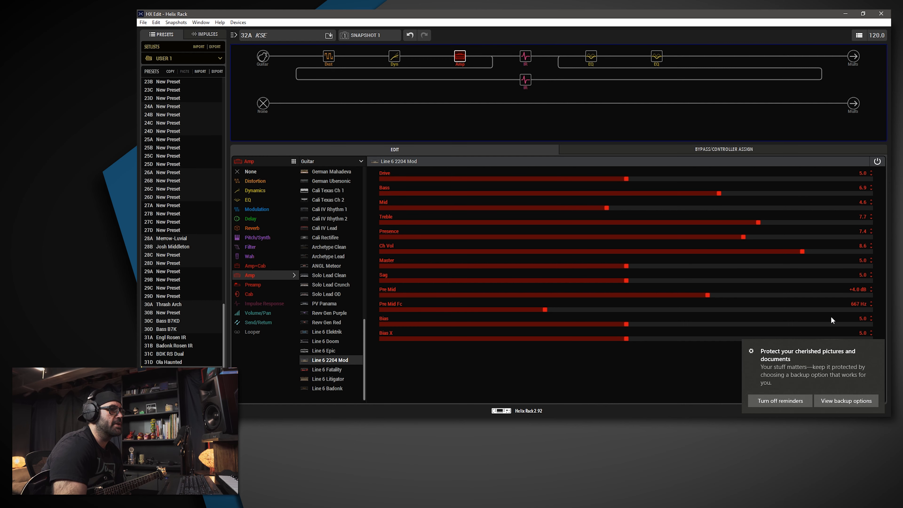
pyautogui.moveTo(877, 348)
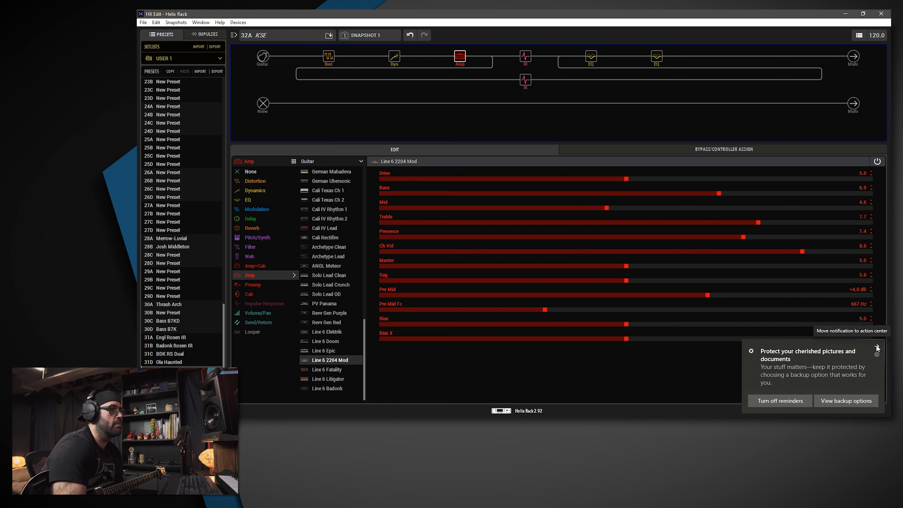
# Dismiss the Windows backup reminder notification covering the 2204 Mod amp settings
pyautogui.click(876, 348)
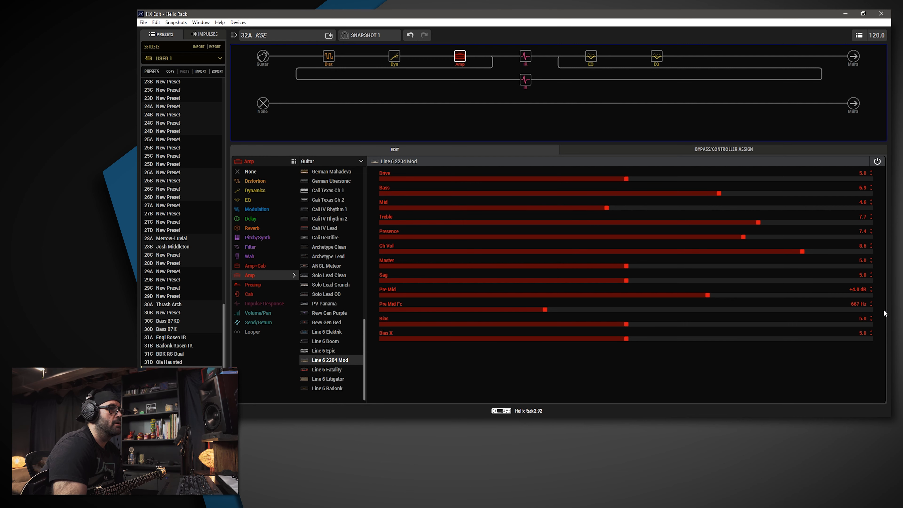
pyautogui.moveTo(874, 257)
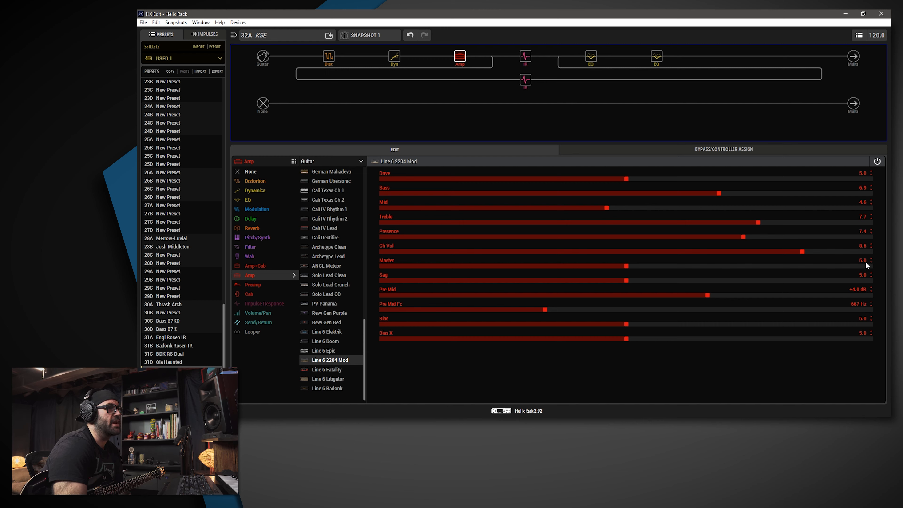
pyautogui.moveTo(879, 262)
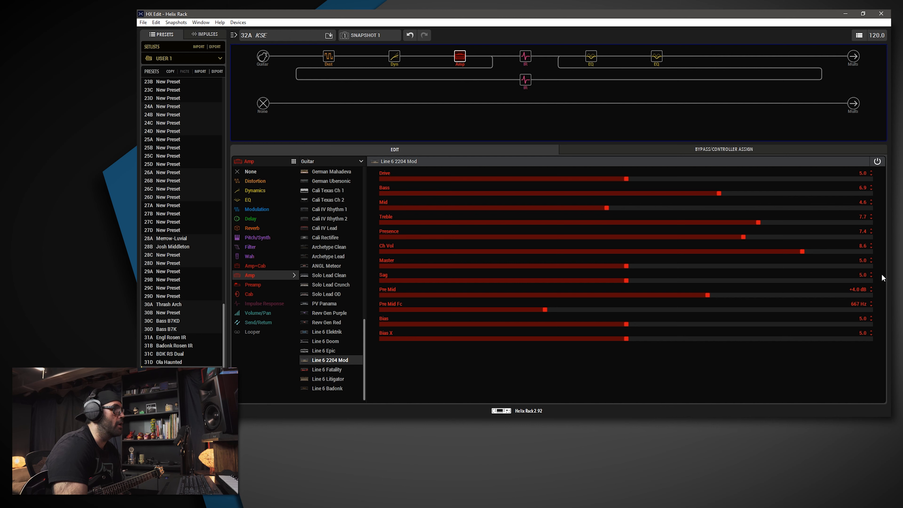
pyautogui.moveTo(846, 293)
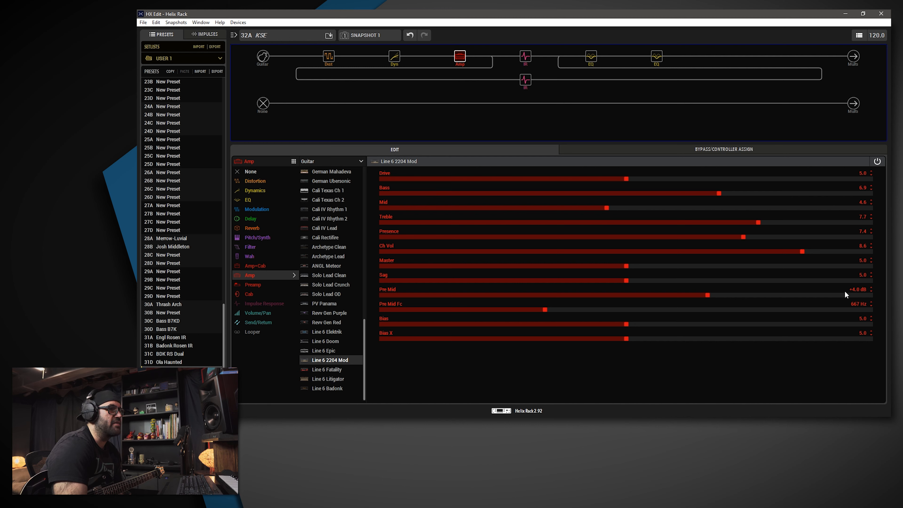
pyautogui.moveTo(397, 310)
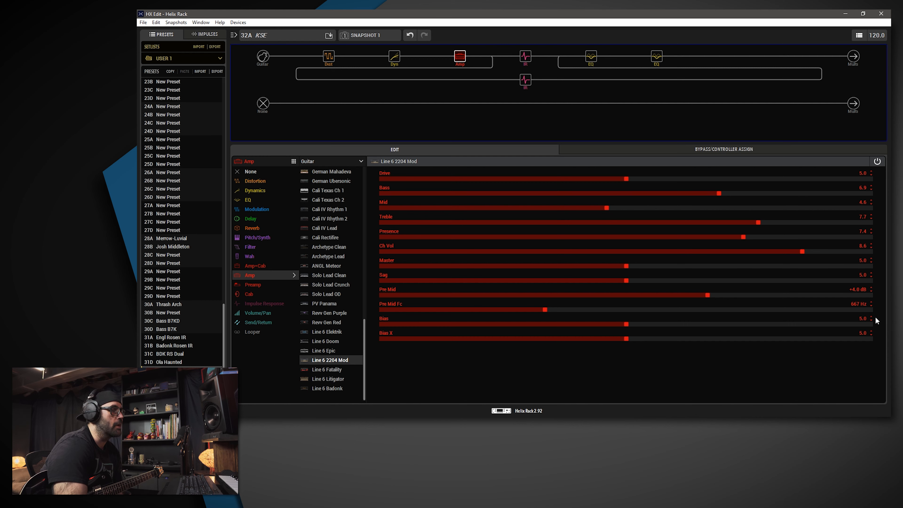
pyautogui.moveTo(876, 352)
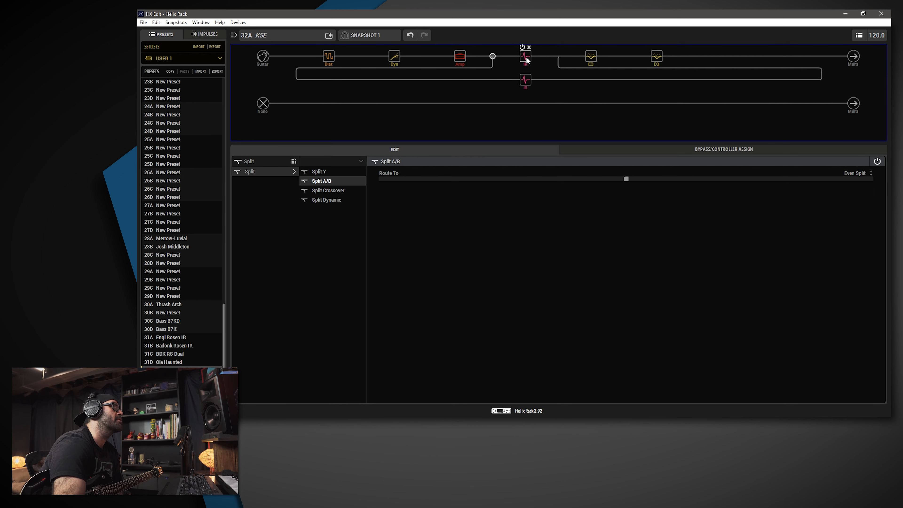
# Show the IR 1024 settings on the lower parallel path and adjust its slider
pyautogui.click(525, 80)
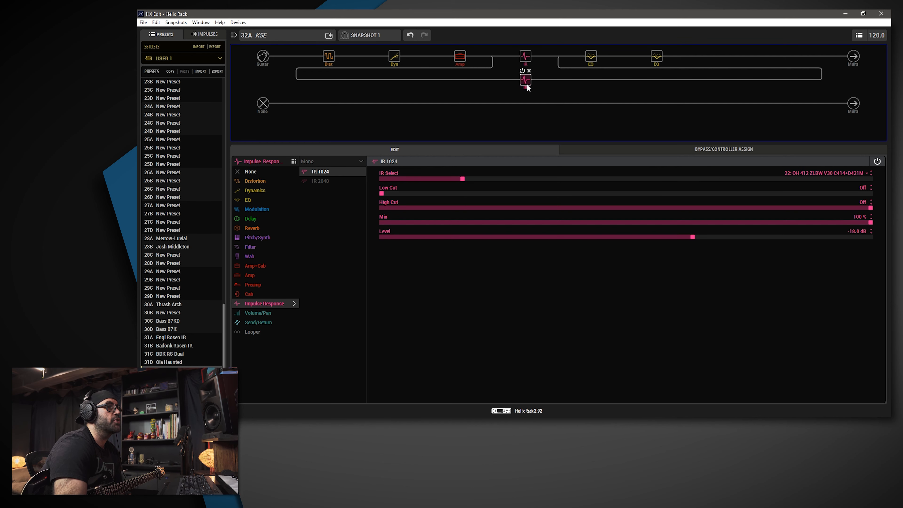
pyautogui.moveTo(462, 179); pyautogui.dragTo(693, 179)
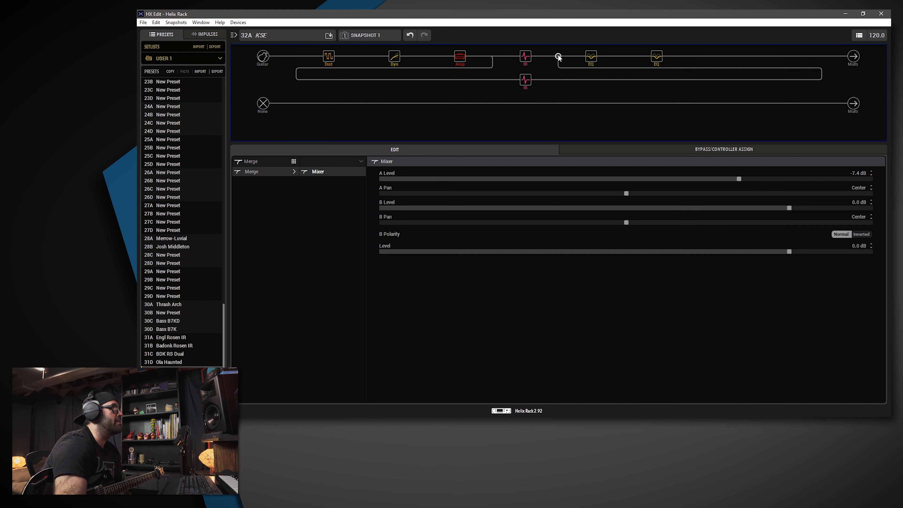
pyautogui.moveTo(526, 57)
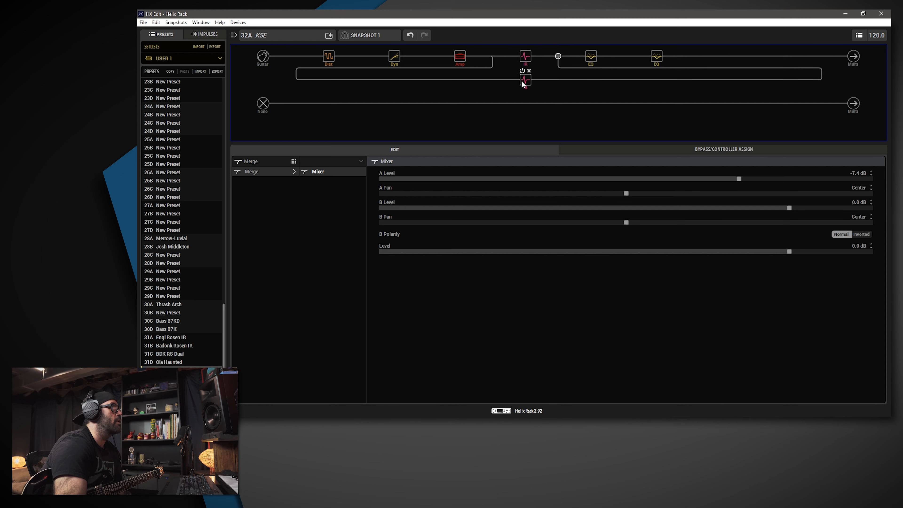
# Revisit the lower path's IR 1024 settings, then show the first EQ's Low/High Shelf settings
pyautogui.click(524, 79)
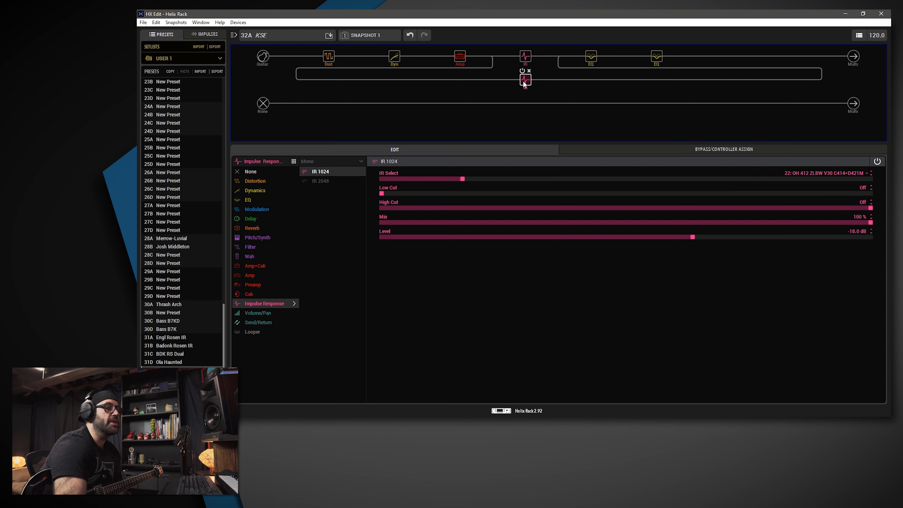
pyautogui.moveTo(541, 88)
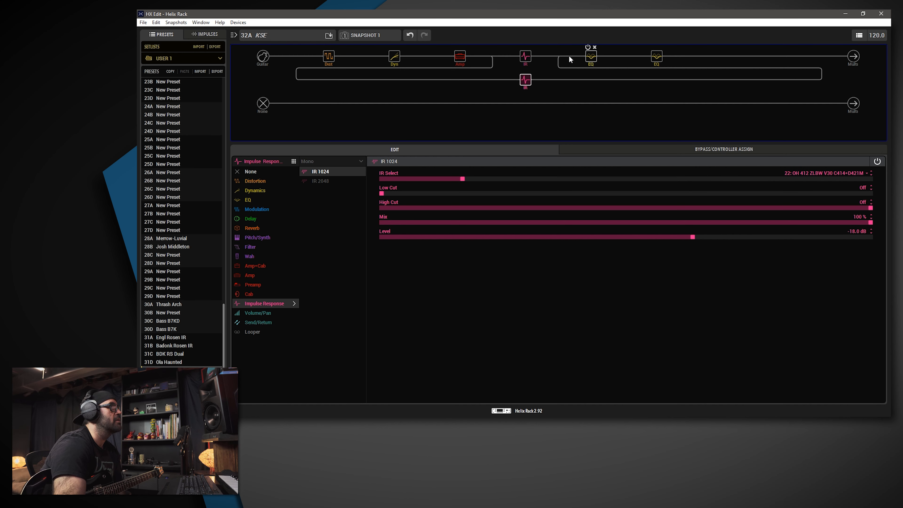
pyautogui.click(590, 56)
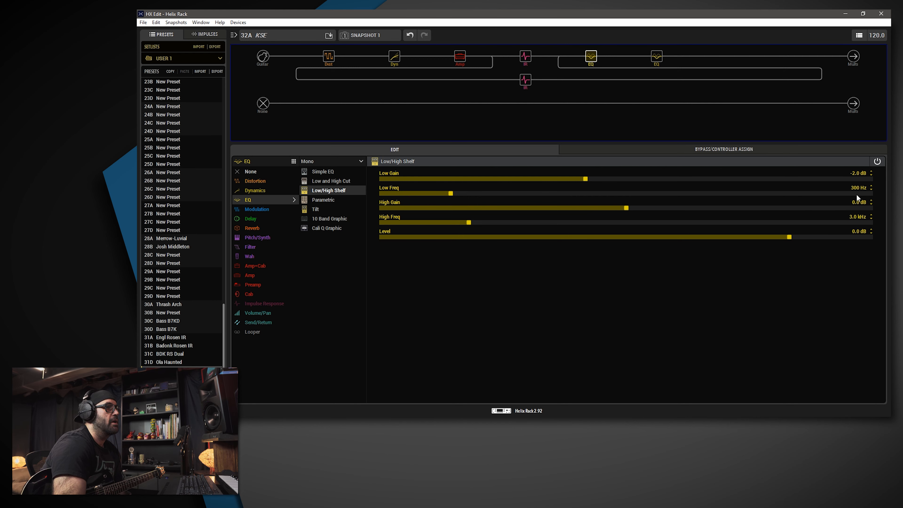
pyautogui.moveTo(856, 190)
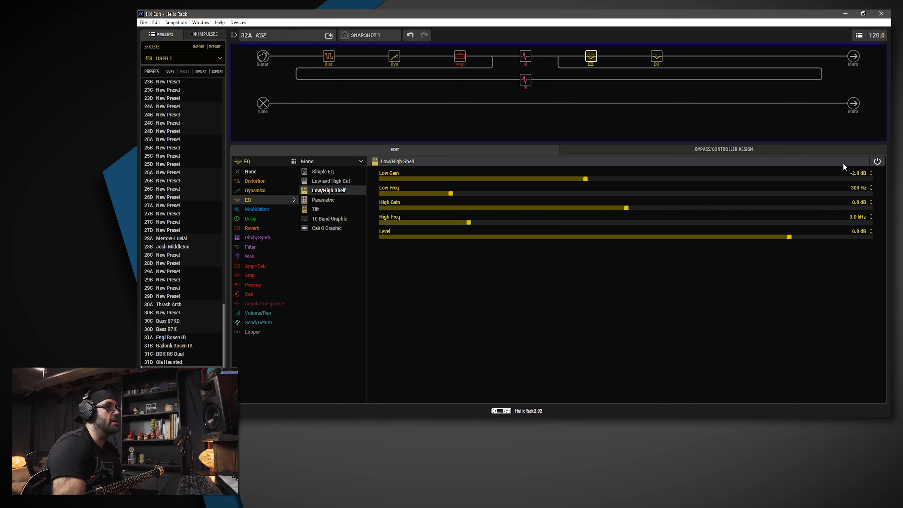
pyautogui.moveTo(876, 172)
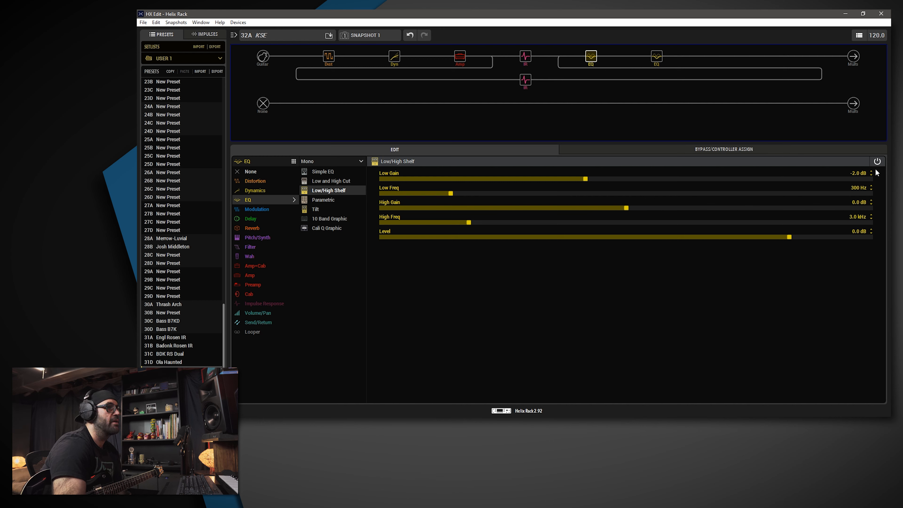
pyautogui.moveTo(655, 56)
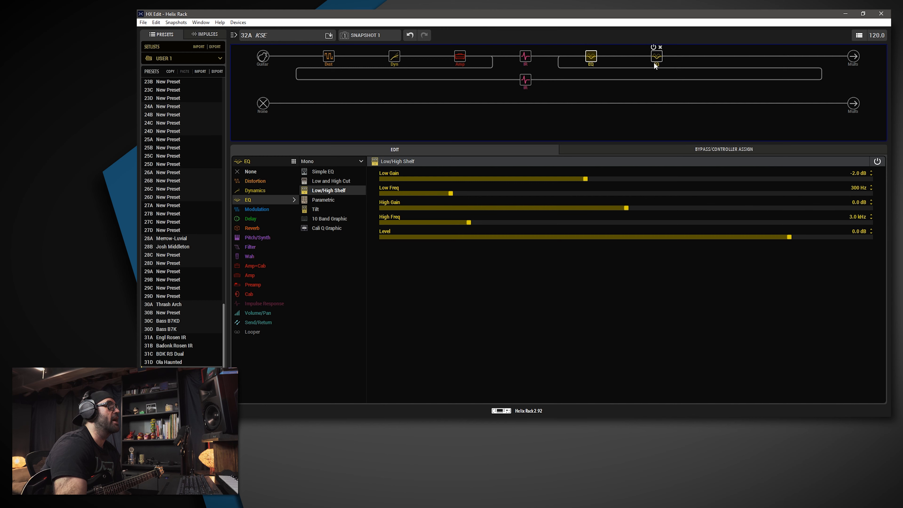
# Show the second EQ's Tilt settings: Bright 20 at 650 Hz center frequency
pyautogui.click(316, 208)
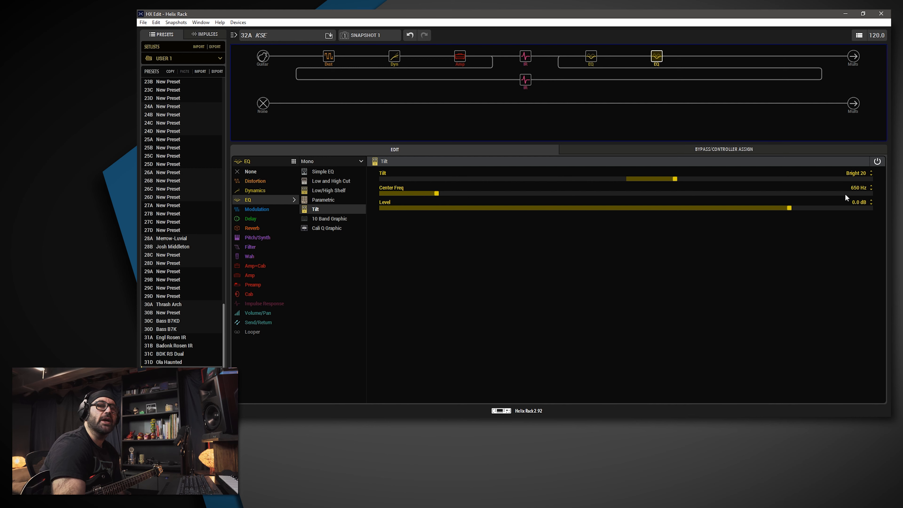
pyautogui.moveTo(731, 26)
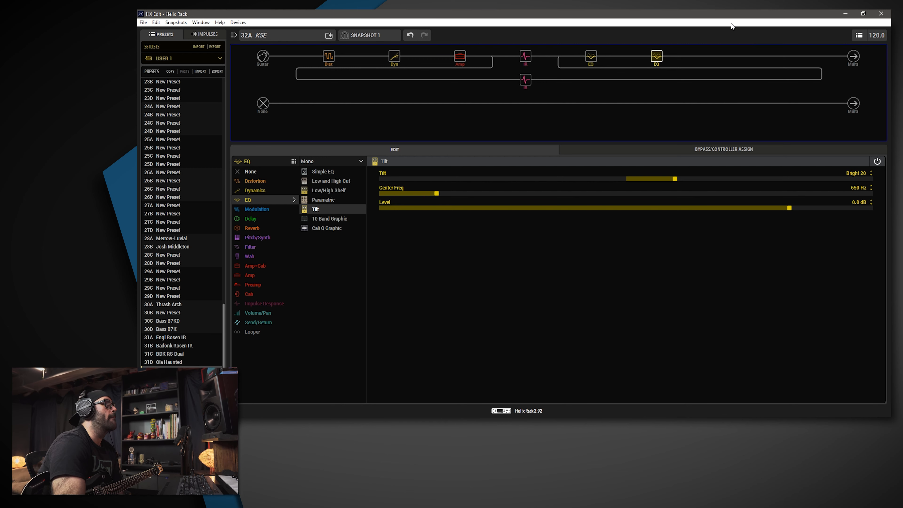